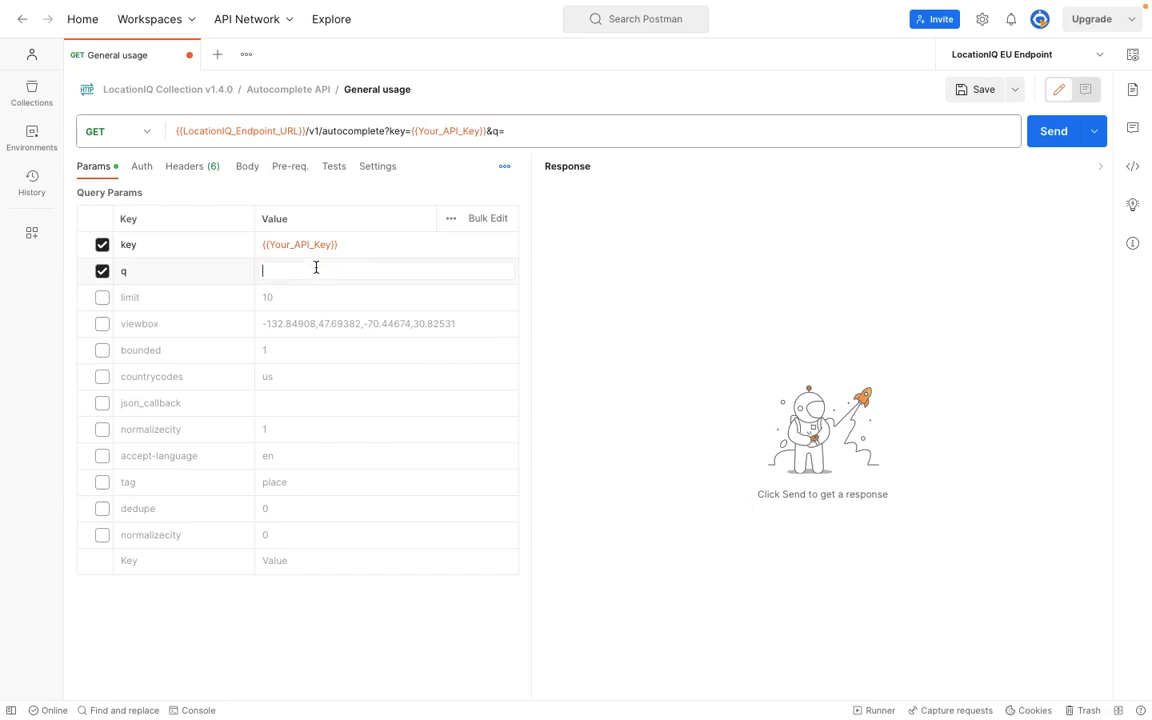
Send the autocomplete request with q=New and get a 200 OK JSON list of New York places.
{"action": "type", "text": "New"}
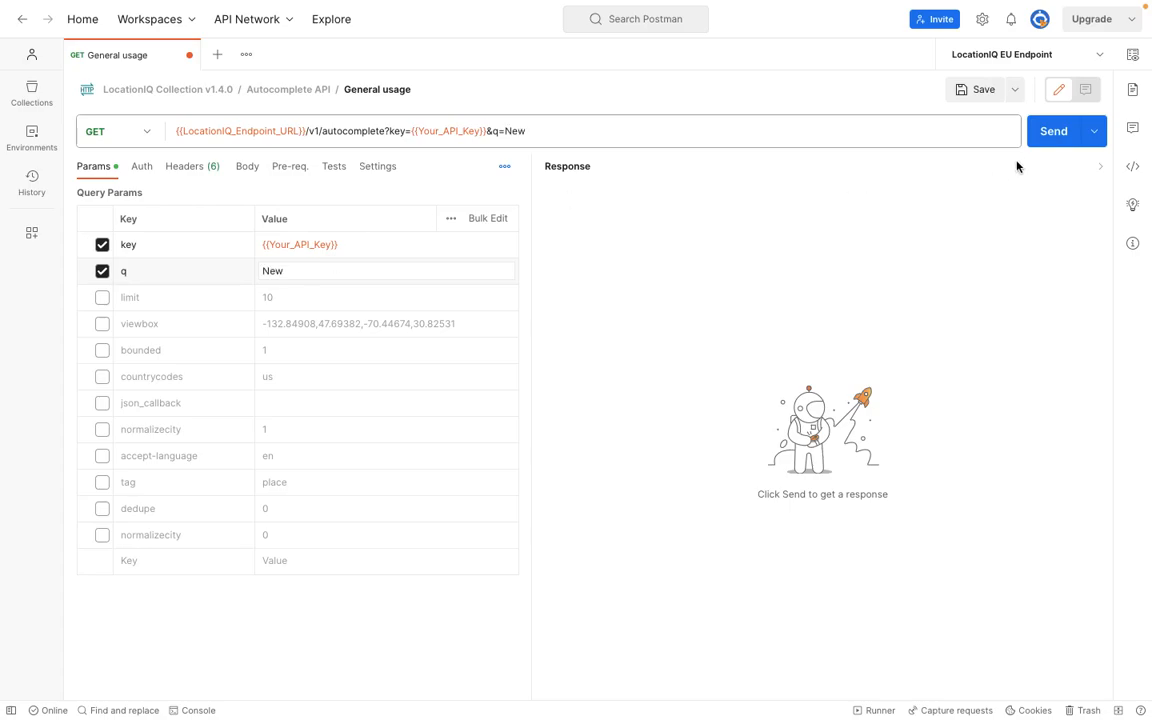
{"action": "left_click", "coordinate": [1052, 132]}
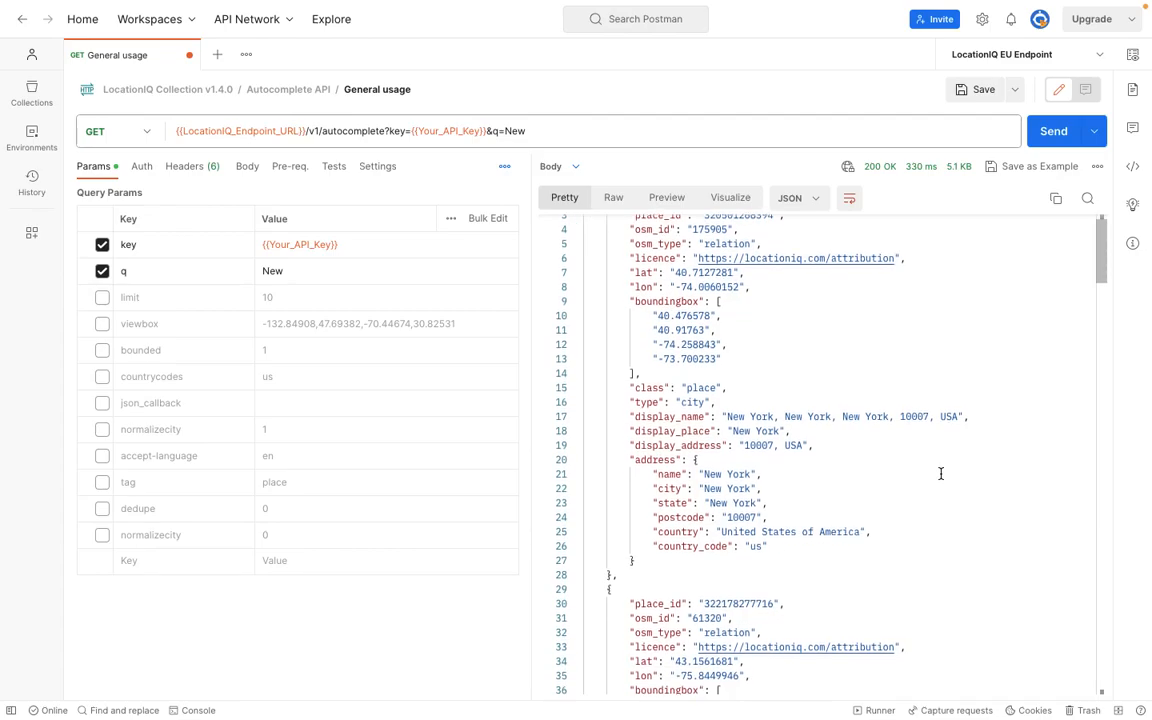
Scroll the Pretty JSON body to review the New Jersey, New Delhi and New Mexico suggestions.
{"action": "scroll", "scroll_direction": "down", "scroll_amount": 3}
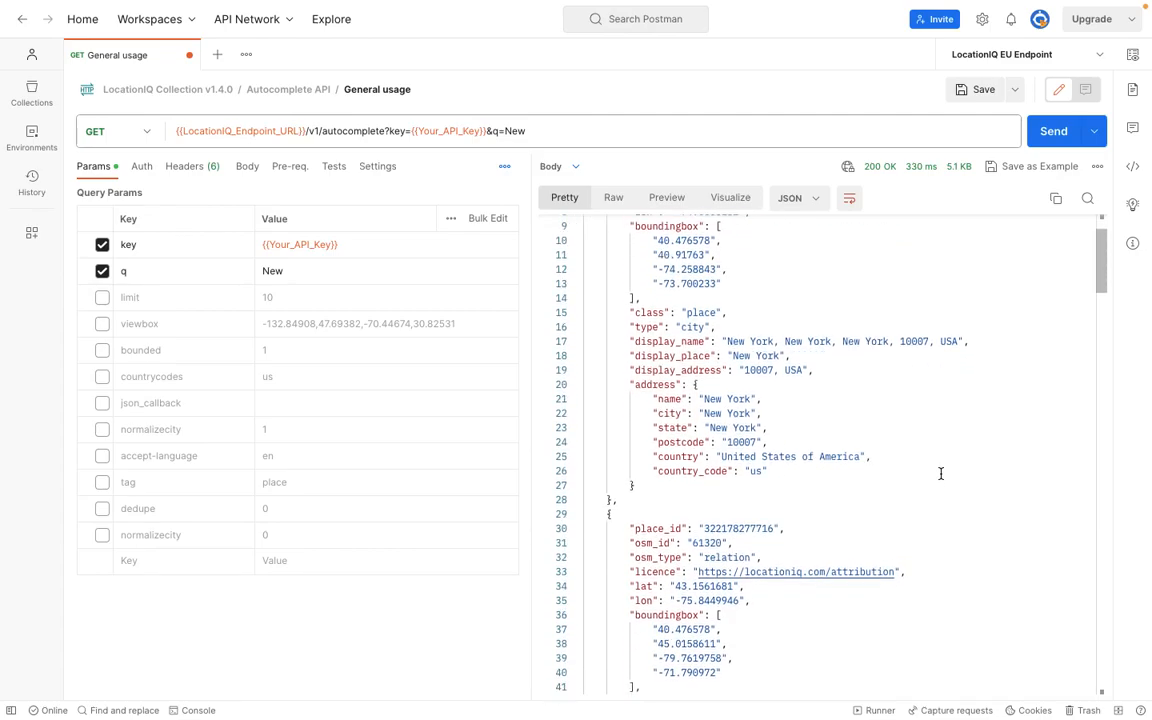
{"action": "scroll", "scroll_direction": "down", "scroll_amount": 3}
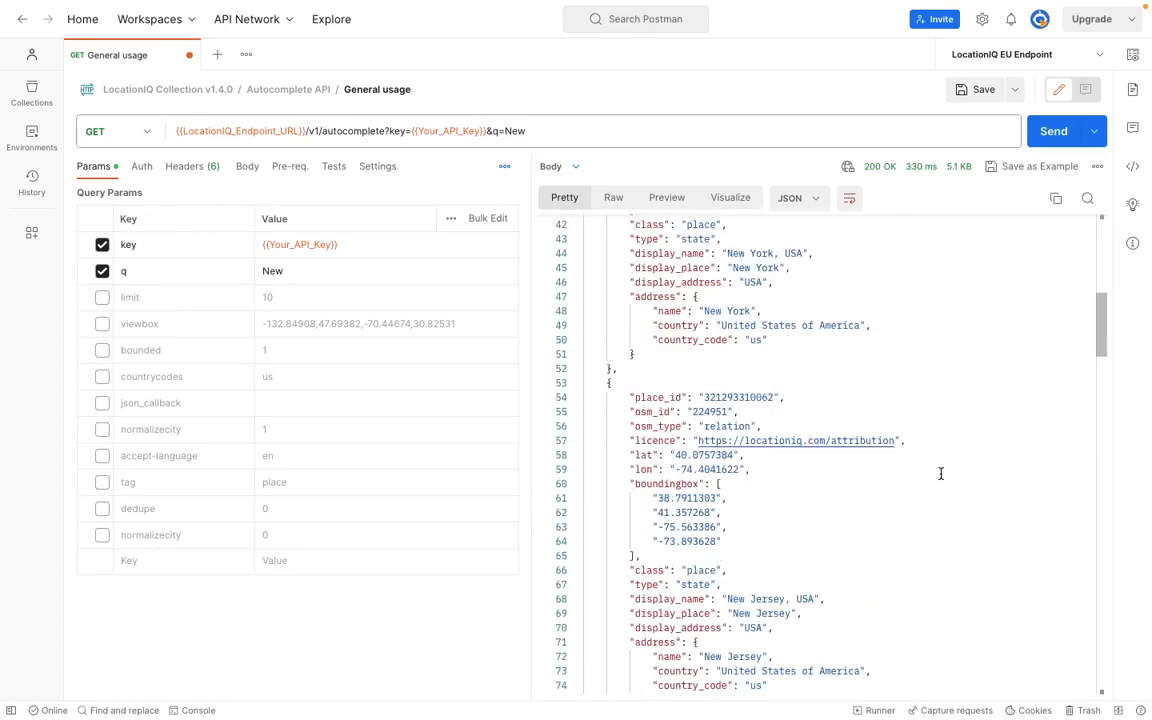
{"action": "scroll", "scroll_direction": "down", "scroll_amount": 3}
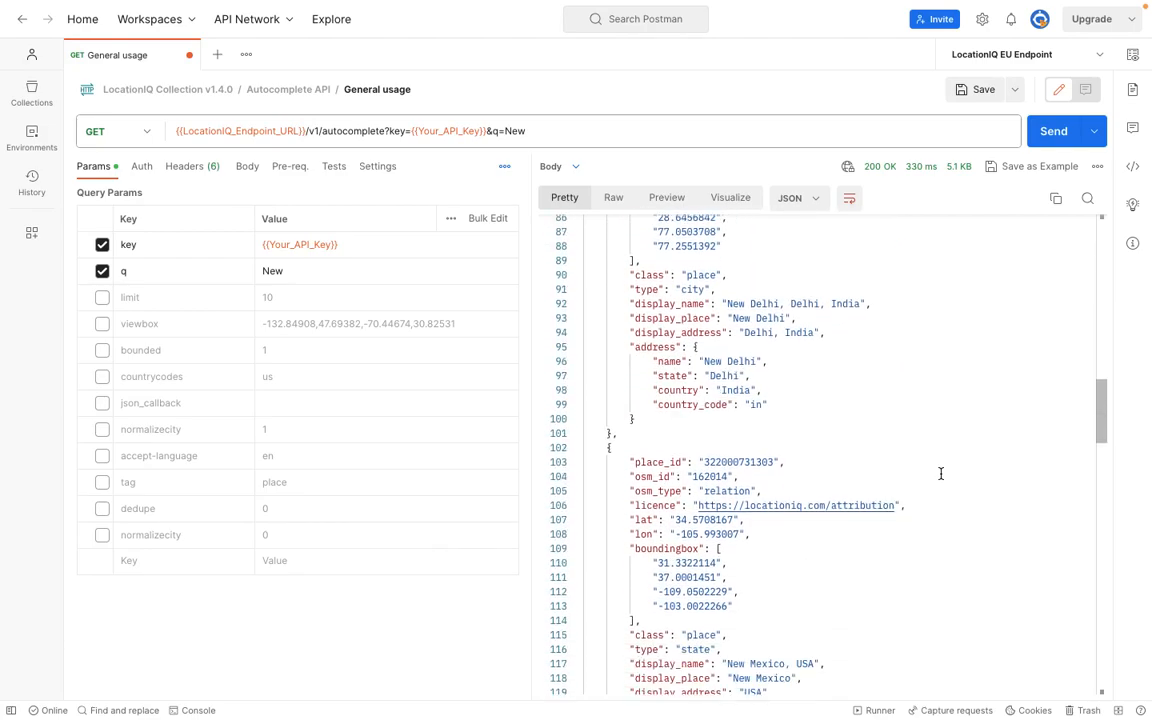
{"action": "scroll", "scroll_direction": "down", "scroll_amount": 3}
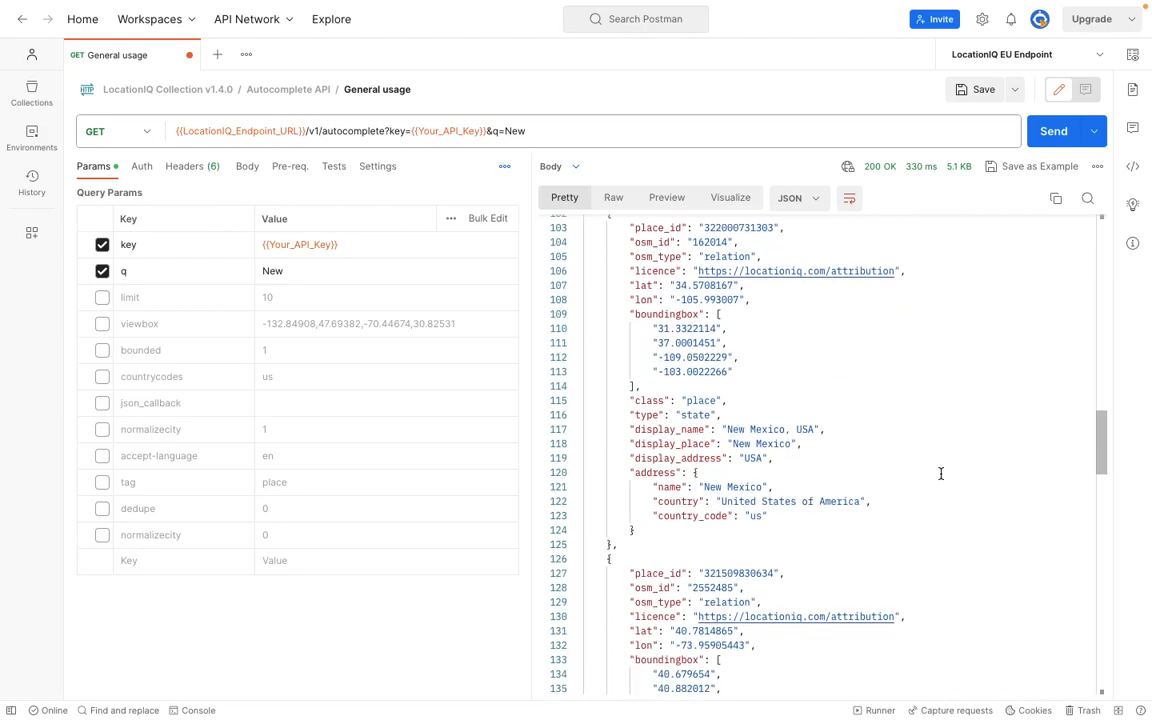
{"action": "scroll", "scroll_direction": "down", "scroll_amount": 3}
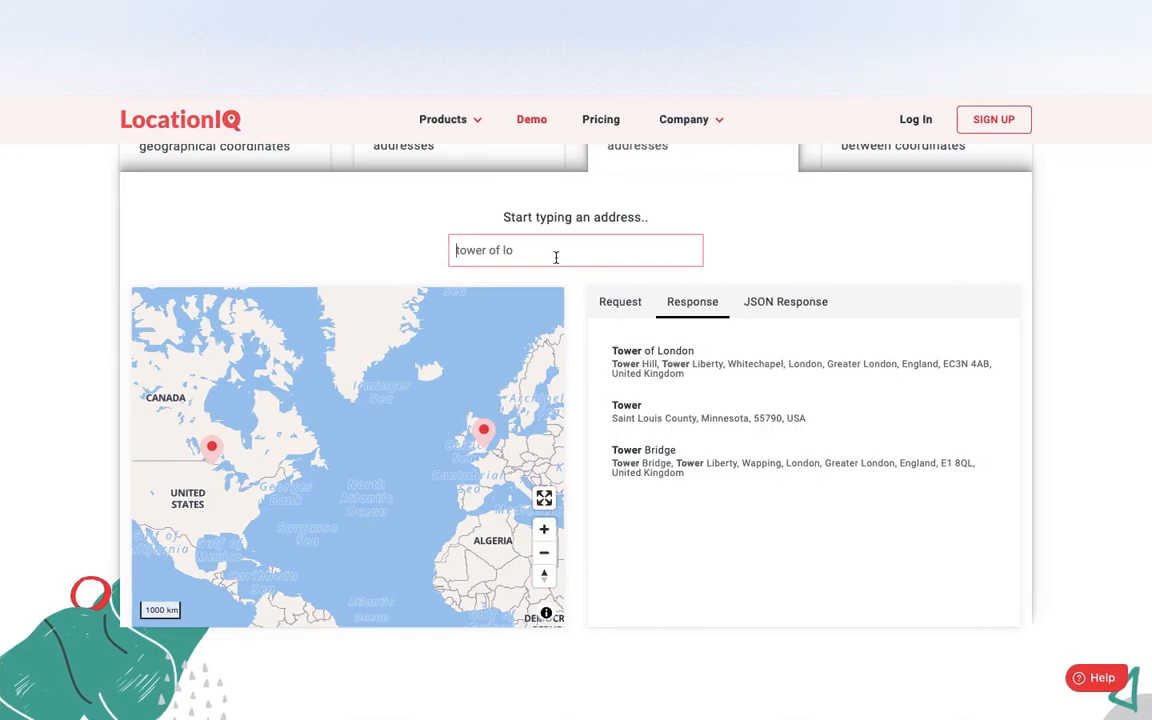
Search 'New' in the demo address box to list New York, New Jersey, New Delhi and New Mexico with map pins.
{"action": "type", "text": "New"}
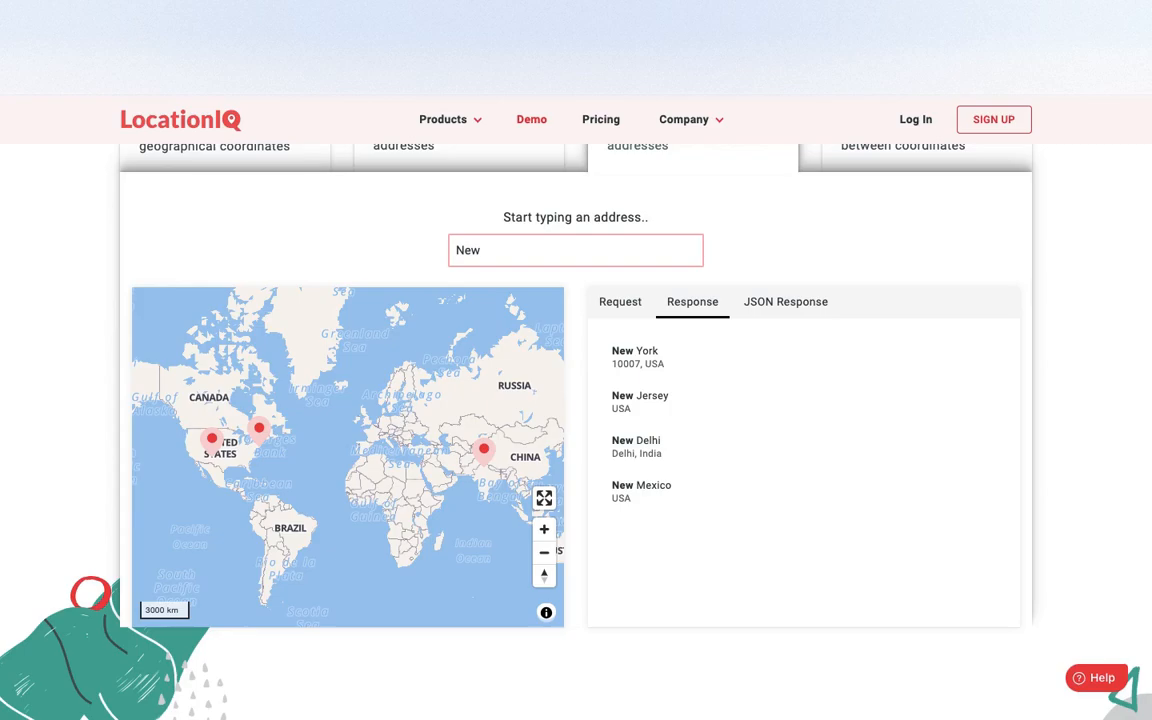
{"action": "left_click", "coordinate": [576, 250]}
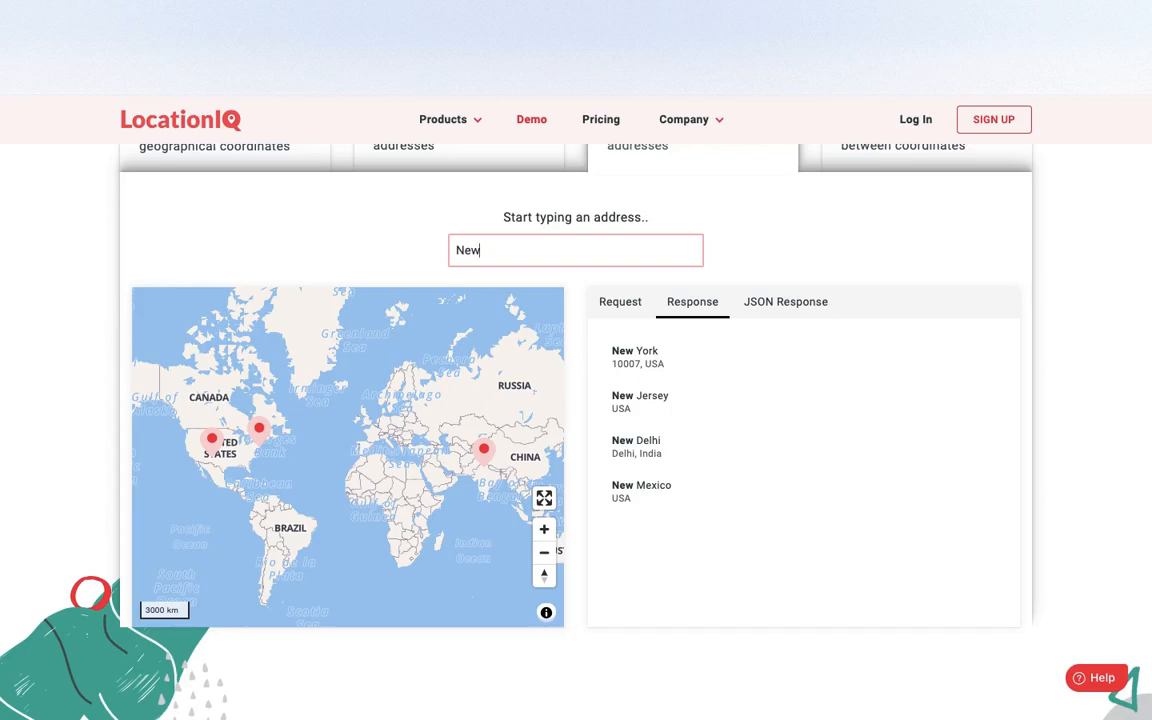